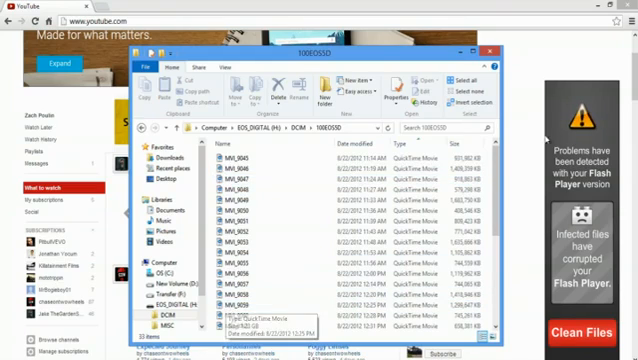
# Pick the MVI camera video in the card's 100EOSSD folder to copy to the desktop
pyautogui.click(457, 145)
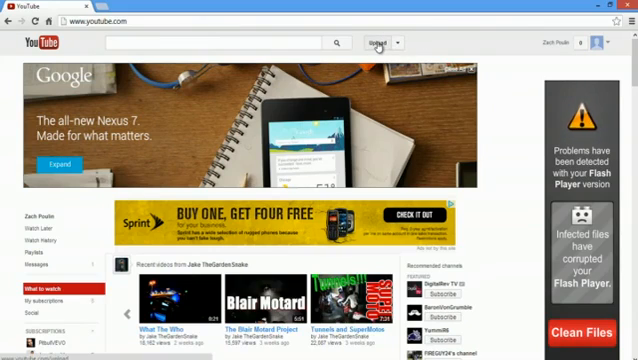
# Go to YouTube's upload page, which offers file selection and privacy options
pyautogui.click(376, 43)
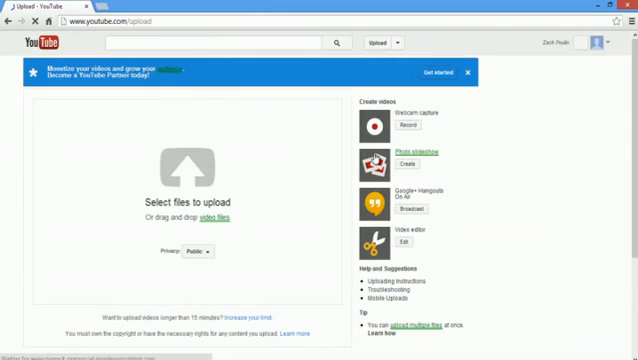
pyautogui.moveTo(200, 250)
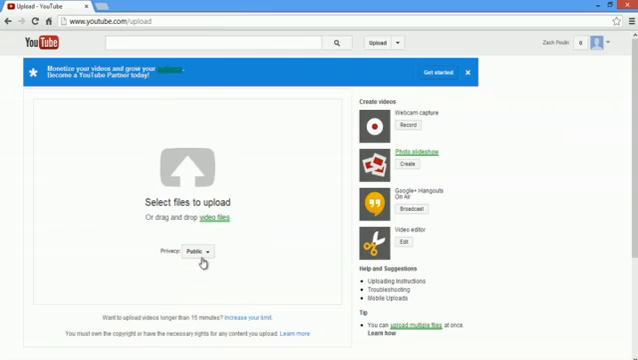
# Set the upcoming upload's privacy to Unlisted
pyautogui.click(200, 251)
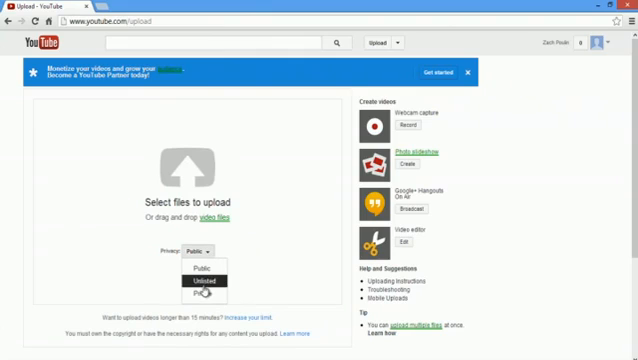
pyautogui.click(204, 272)
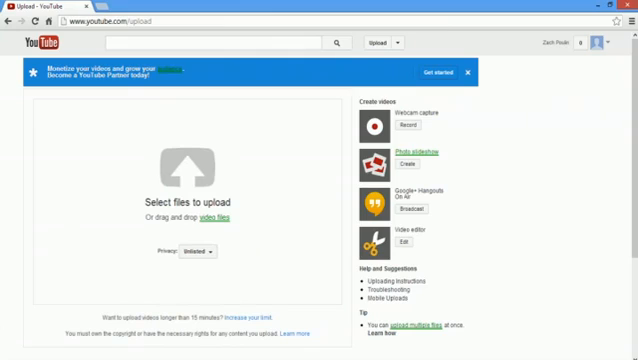
pyautogui.click(190, 180)
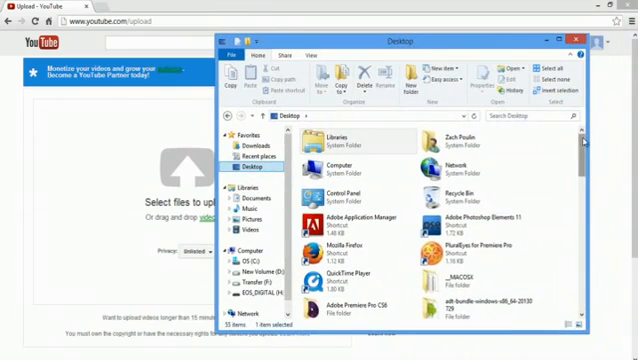
# Scroll down the Desktop folder's files to find the copied MVI clip
pyautogui.scroll(-3)
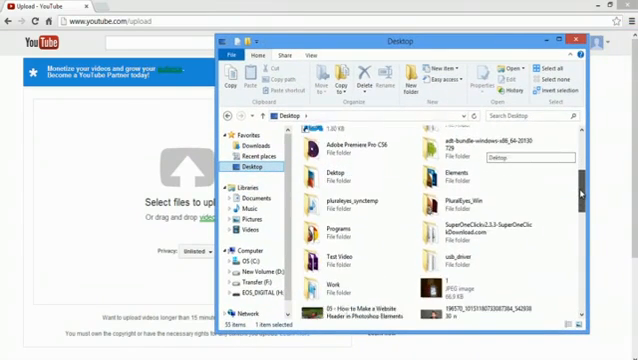
pyautogui.scroll(-3)
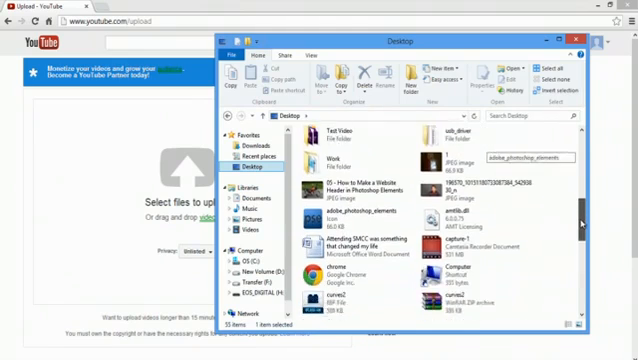
pyautogui.scroll(-3)
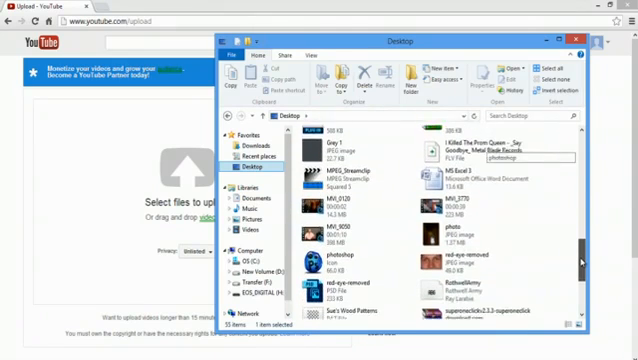